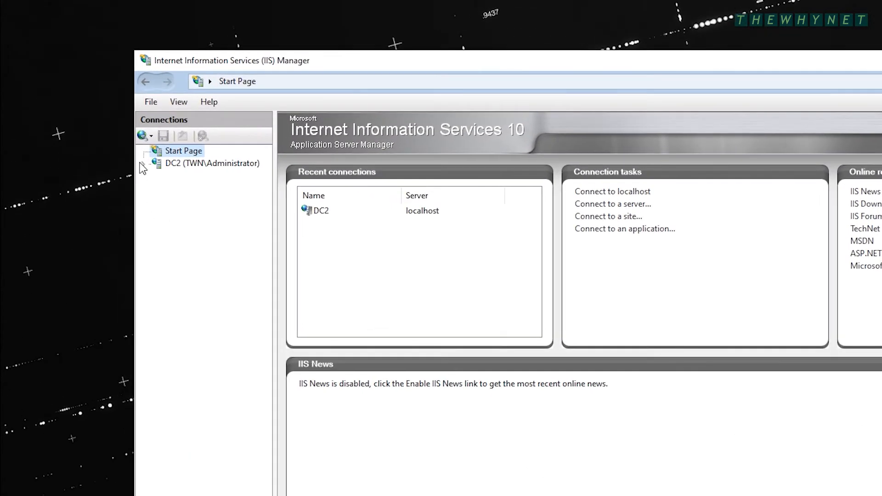
Expand DC2 and Sites in Connections and select Default Web Site.
click(144, 164)
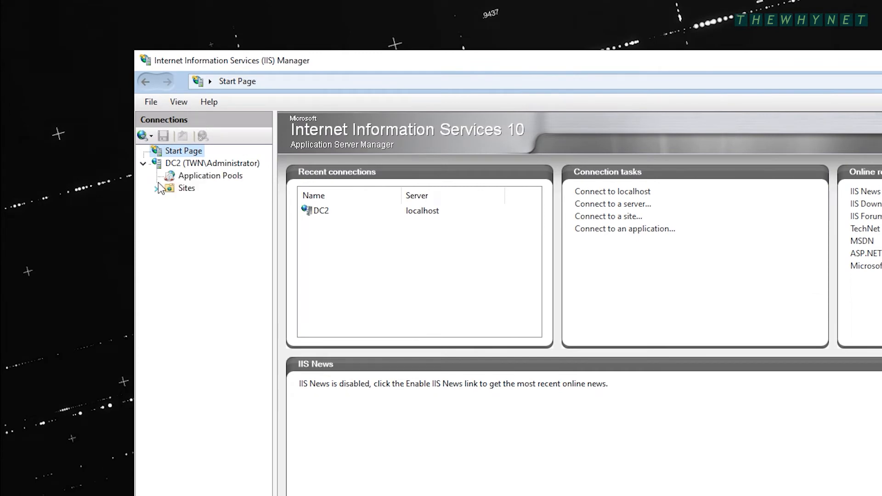
click(156, 187)
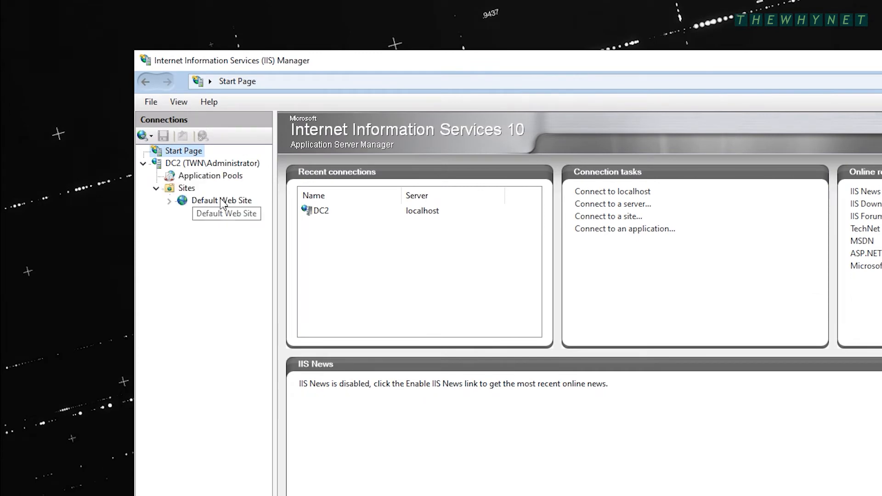
click(222, 201)
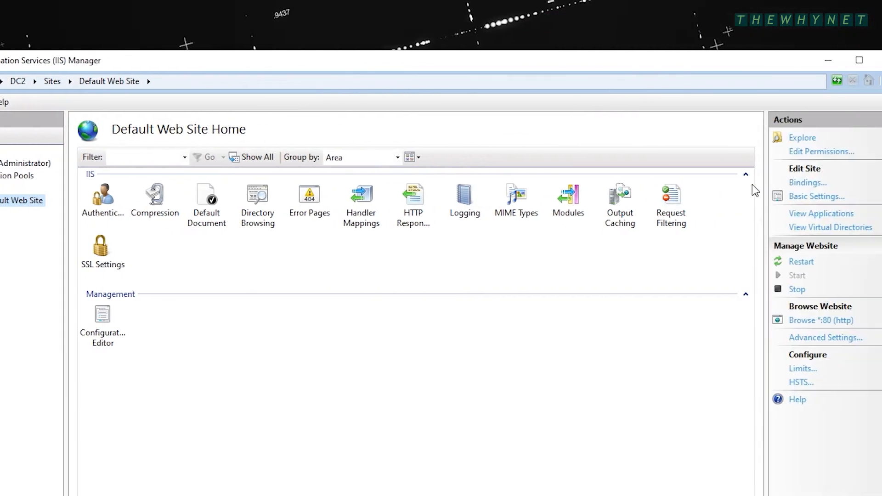
Show the site's bindings, listing only http on port 80.
click(806, 182)
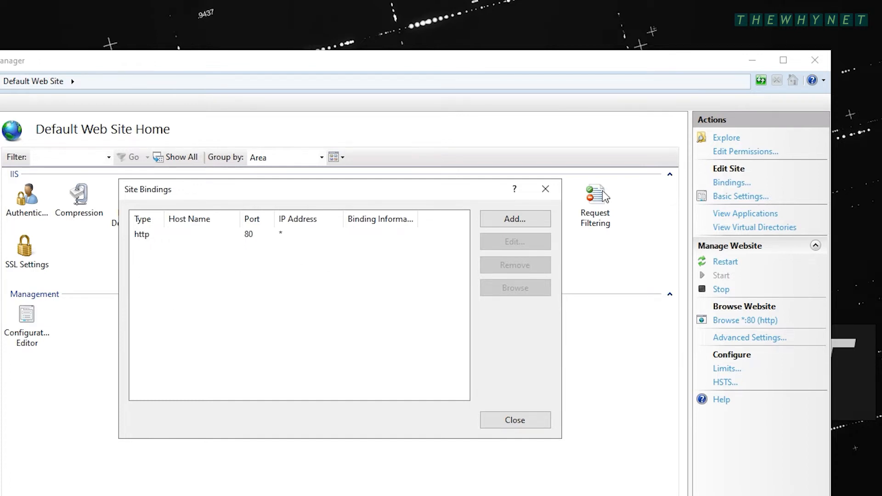
Add an https binding on port 443 using the TheWhyNet SSL certificate.
click(514, 219)
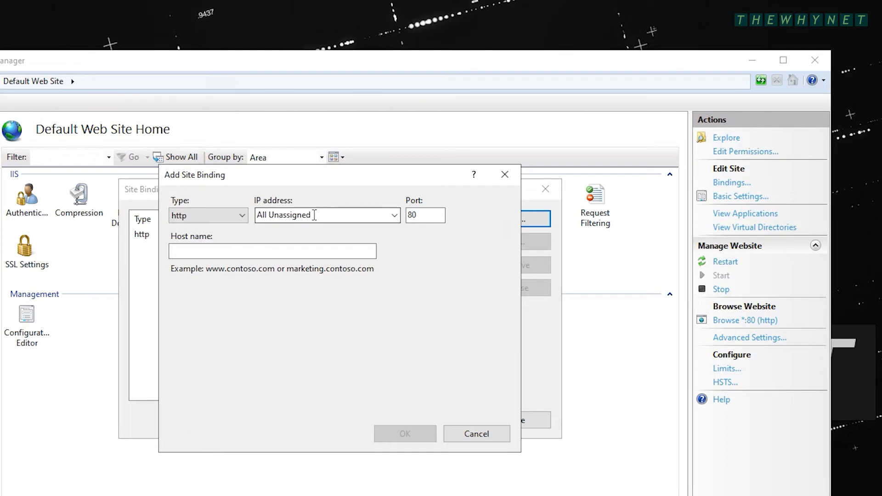
click(208, 215)
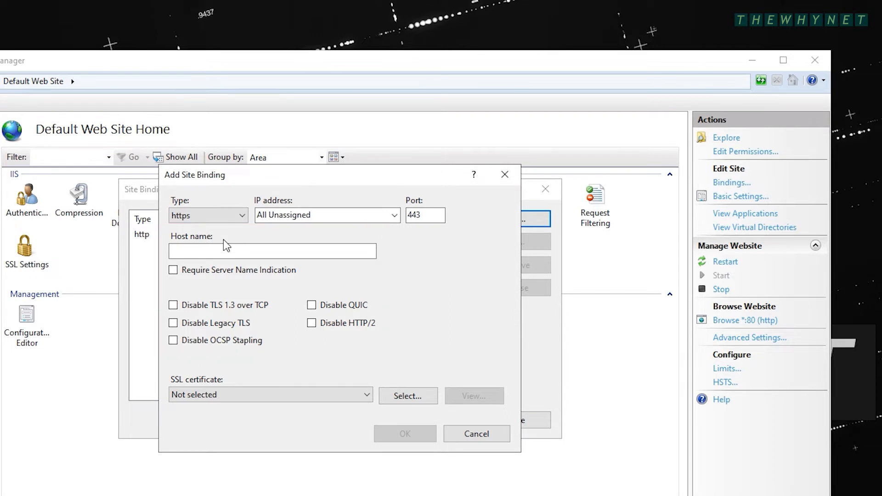
click(365, 394)
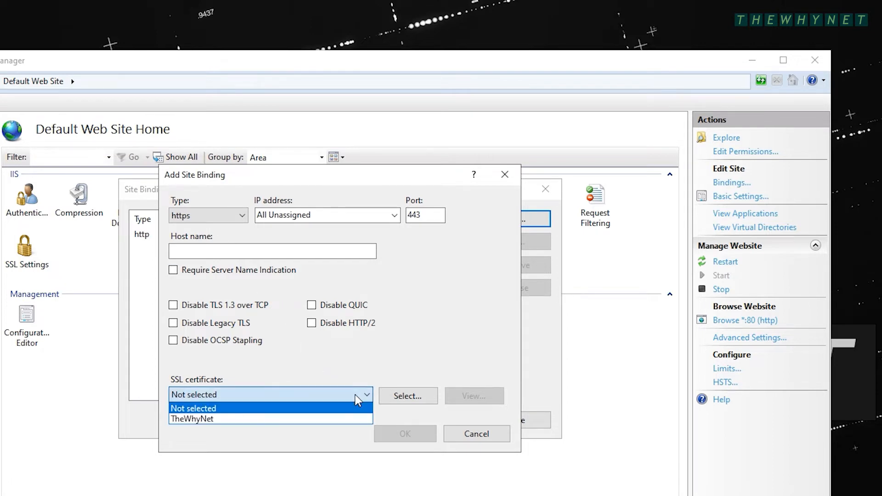
click(191, 419)
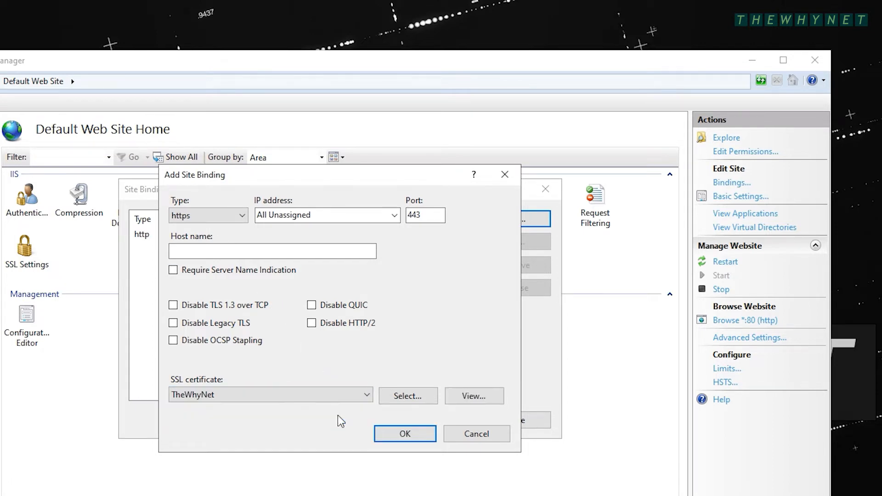
click(404, 434)
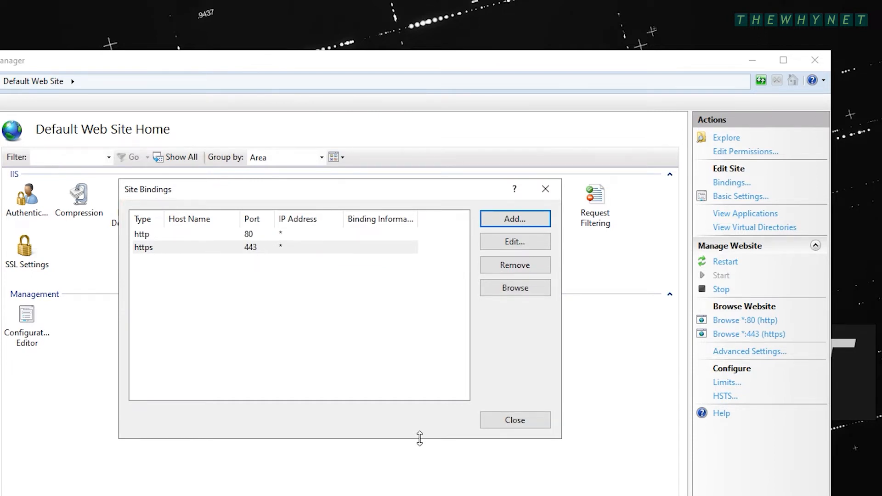
Close Site Bindings, keeping http 80 and https 443.
click(513, 420)
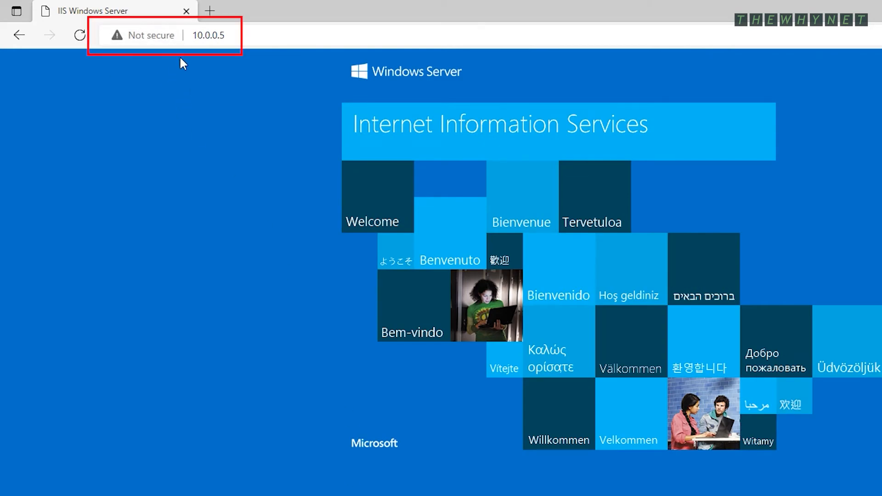
click(208, 35)
text(https://)
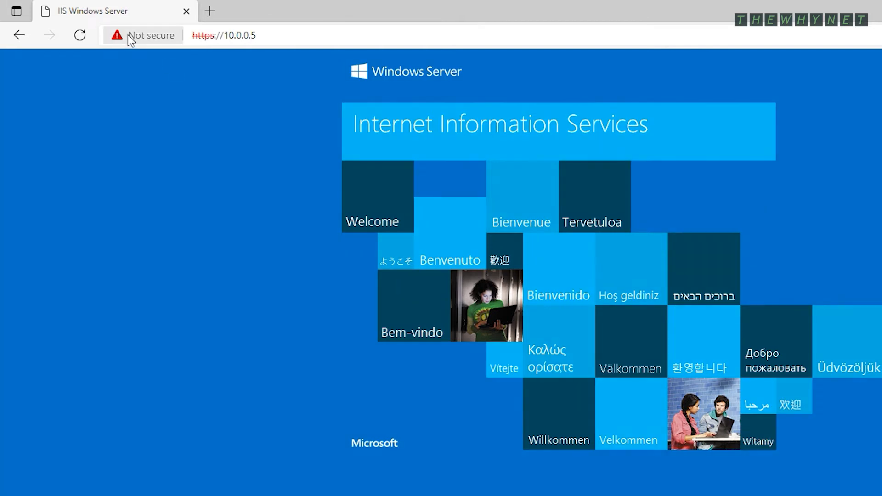
click(144, 35)
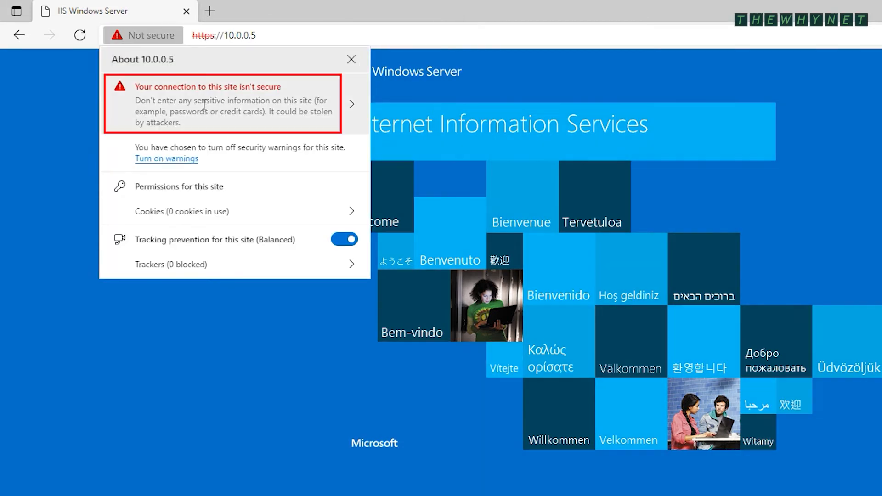
click(225, 104)
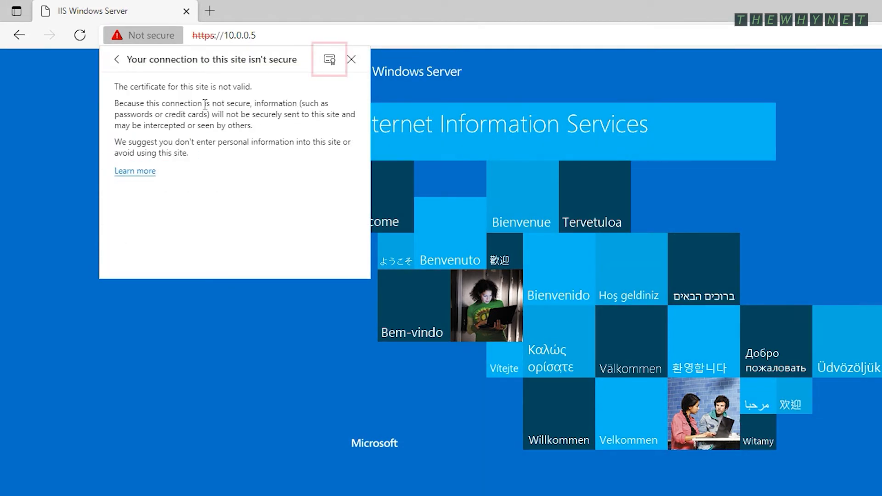
click(329, 59)
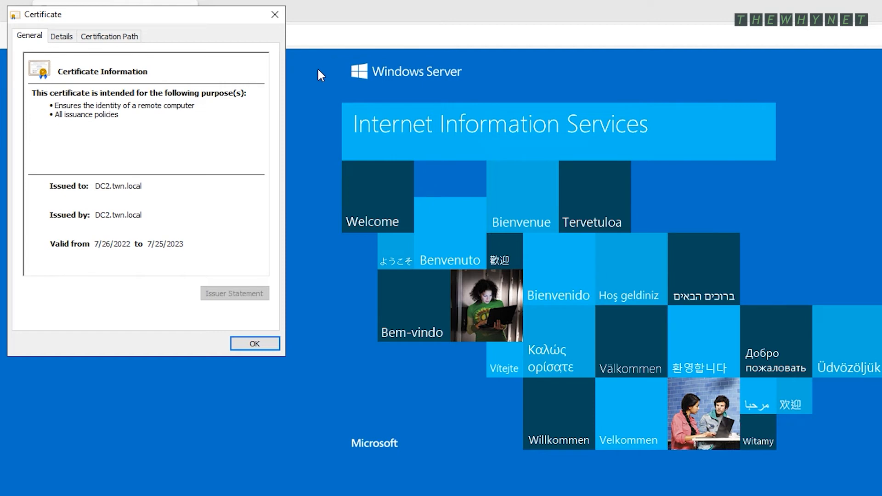
click(254, 344)
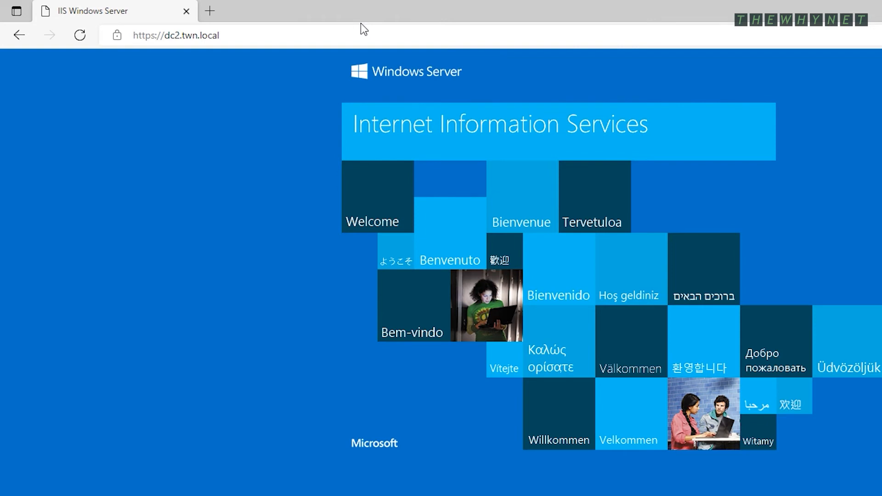
click(117, 35)
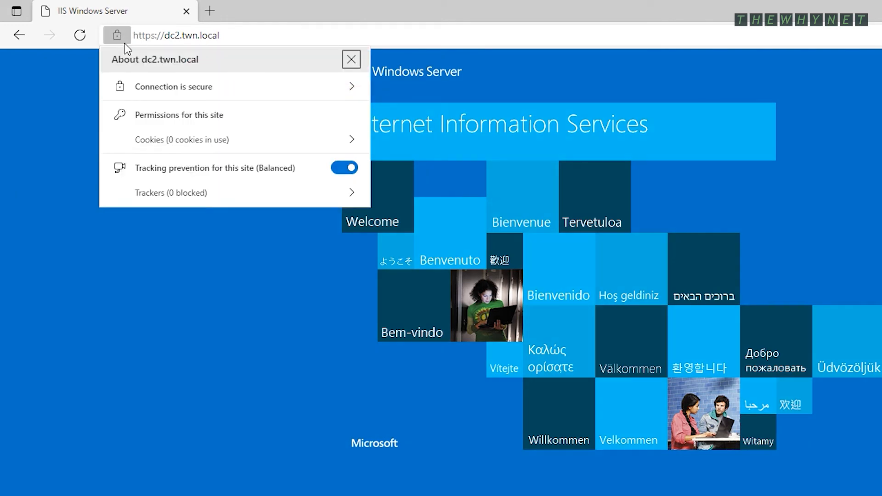
click(174, 86)
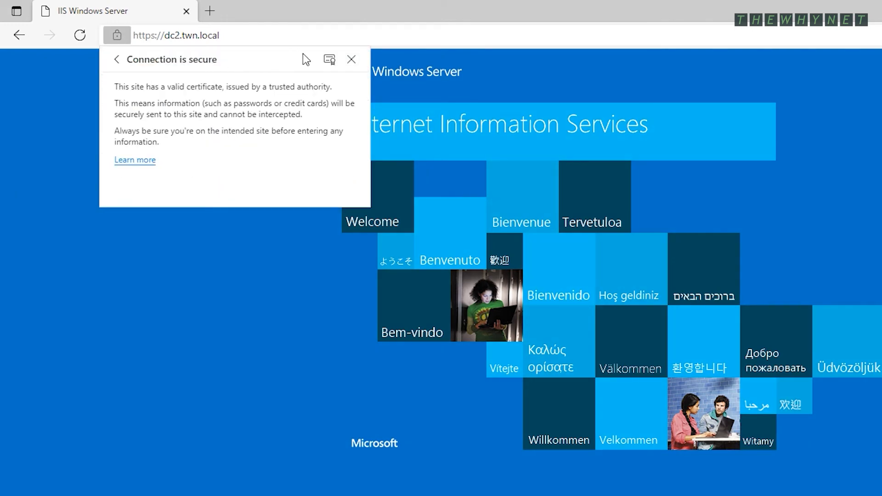
click(329, 58)
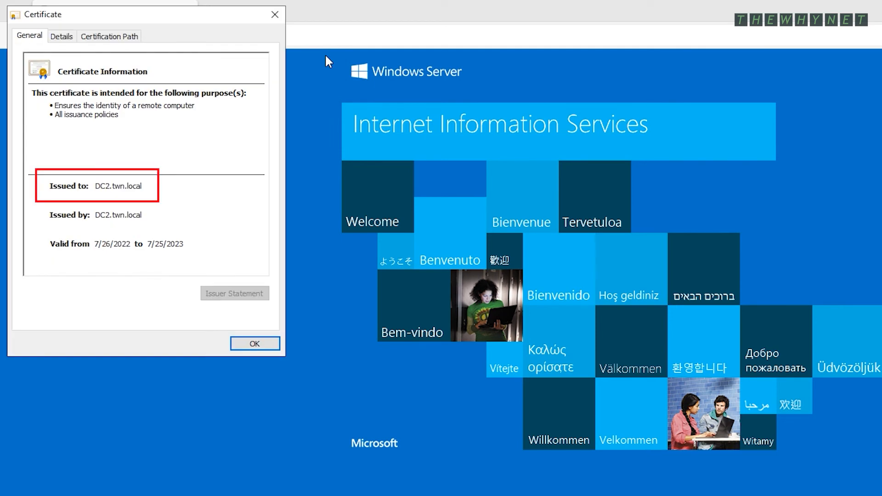
click(255, 343)
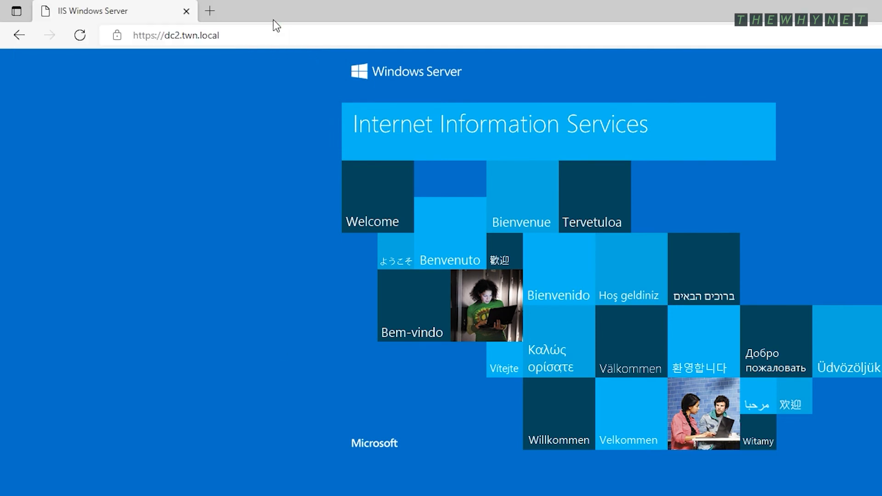